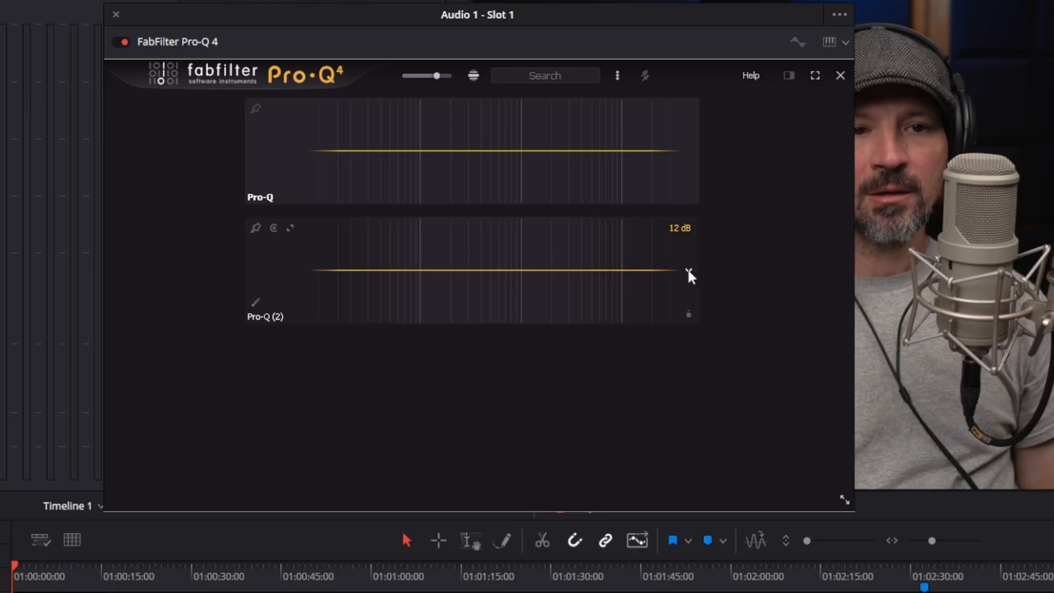
Start EQ Match on Pro-Q (2) with Other Instance > Pro-Q as the reference source
right_click(689, 274)
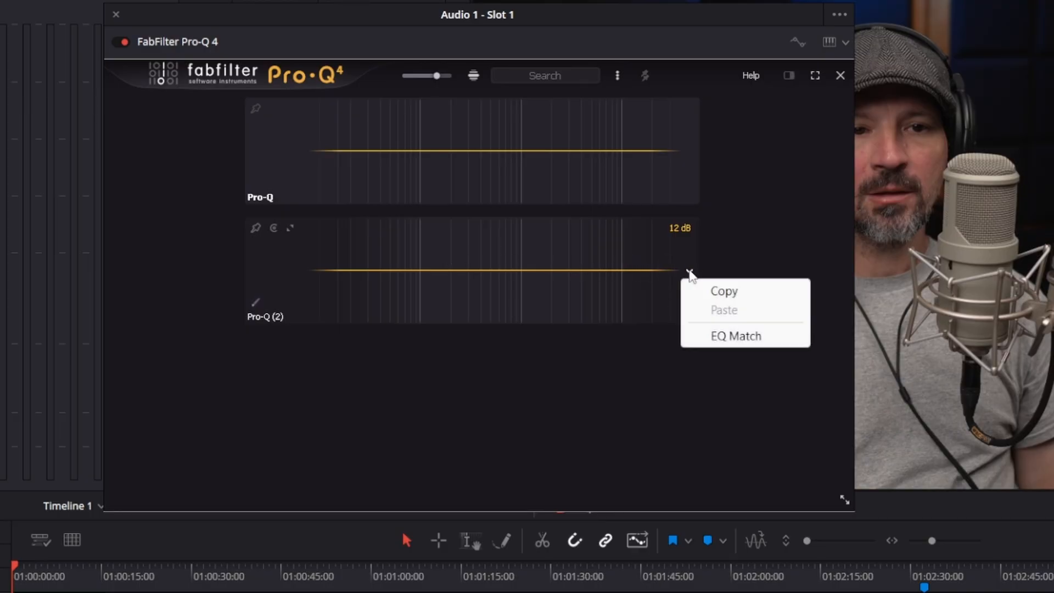
left_click(735, 336)
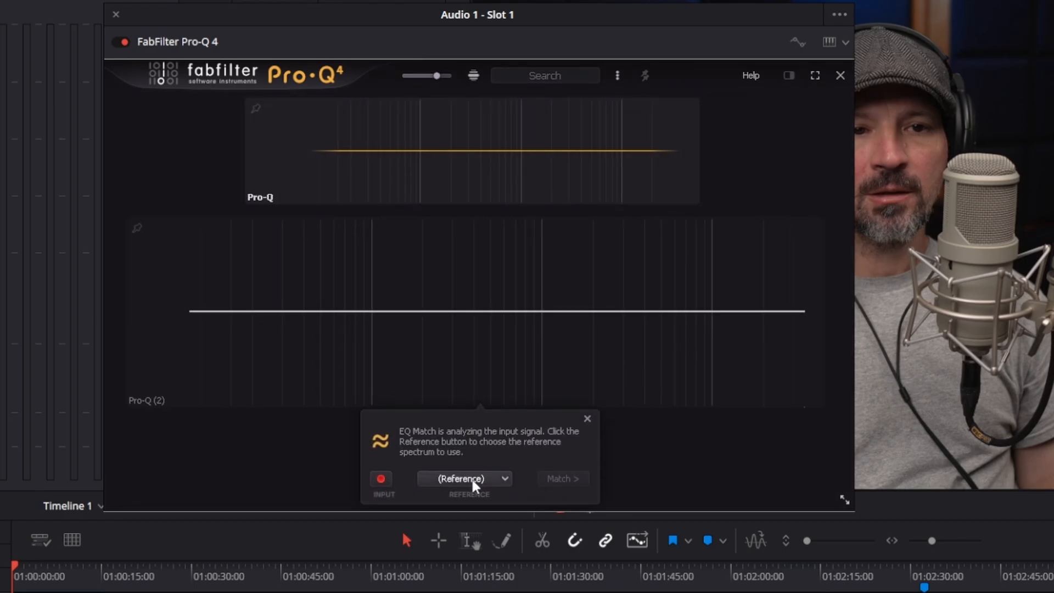
left_click(463, 477)
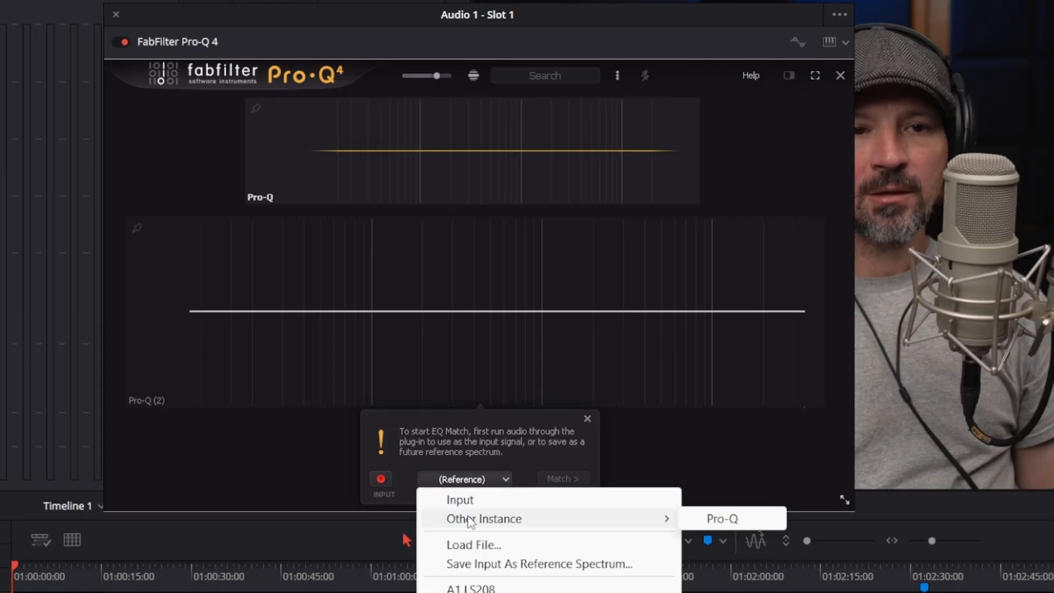
left_click(723, 518)
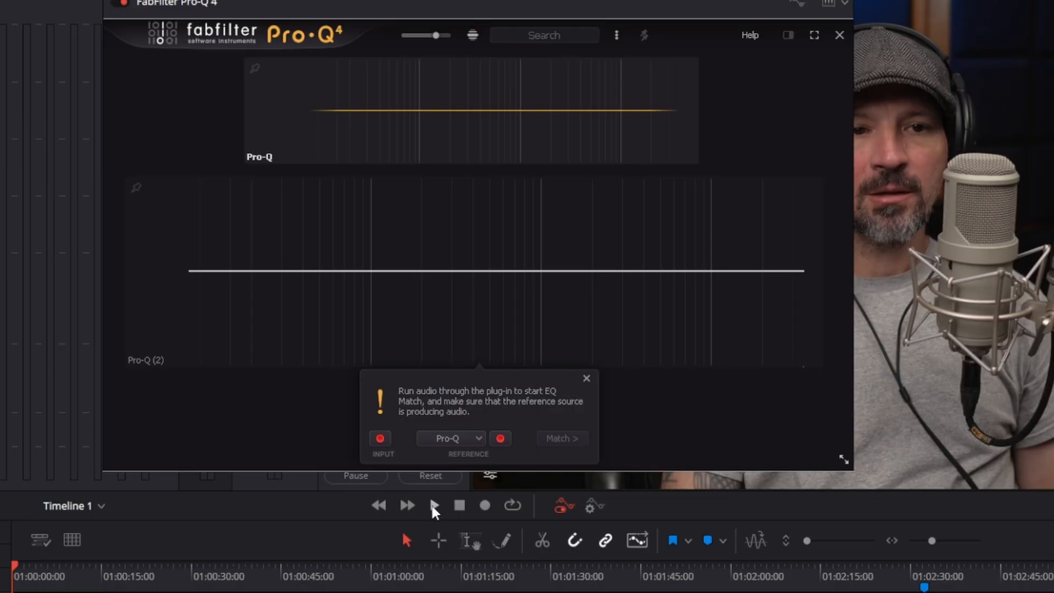
Play the timeline so EQ Match analyses both signals, then generate the initial seven-band curve
left_click(433, 505)
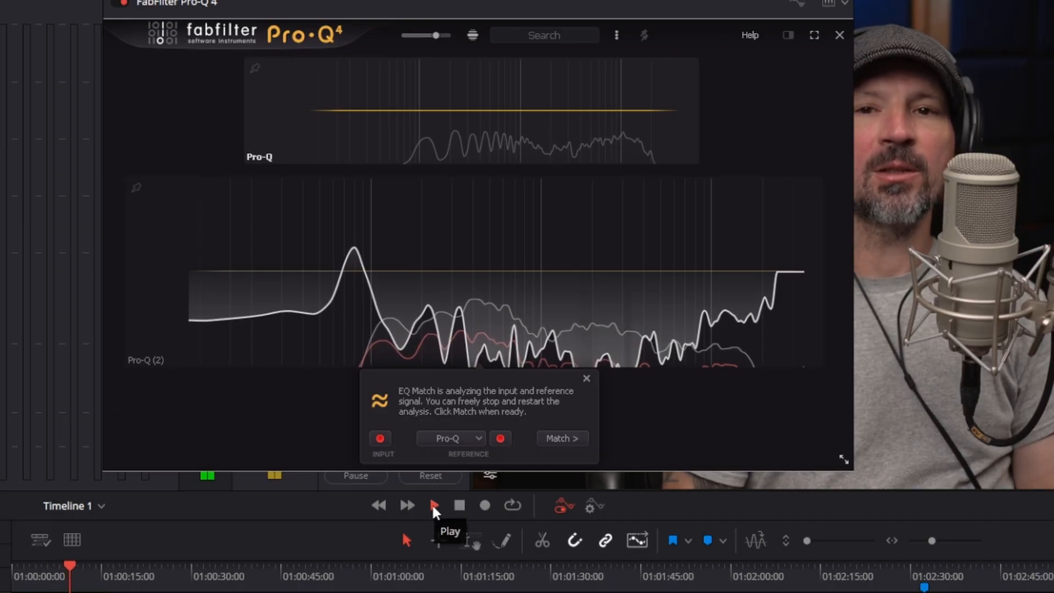
left_click(434, 505)
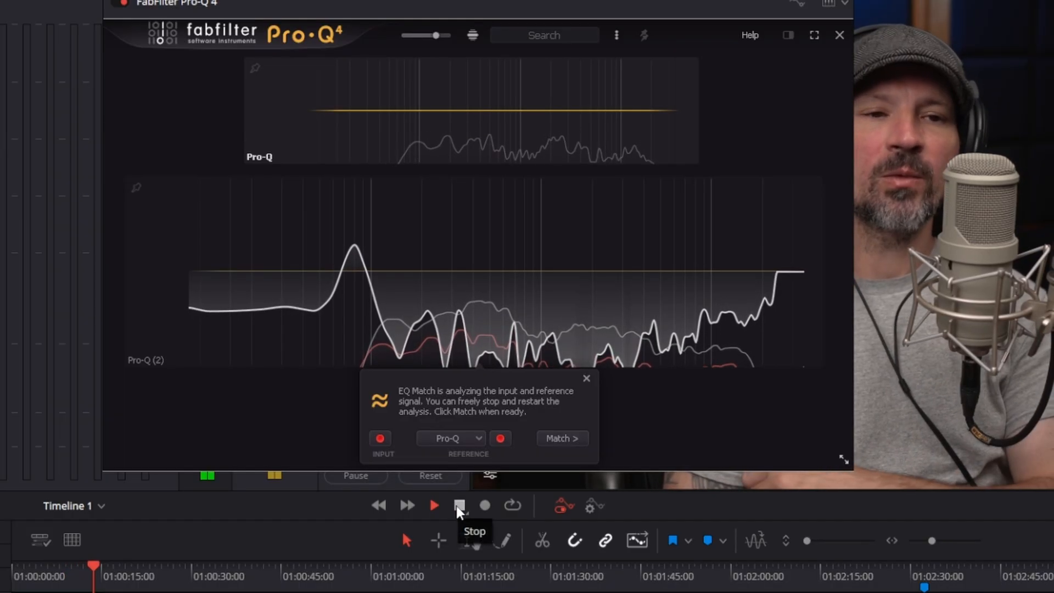
left_click(561, 438)
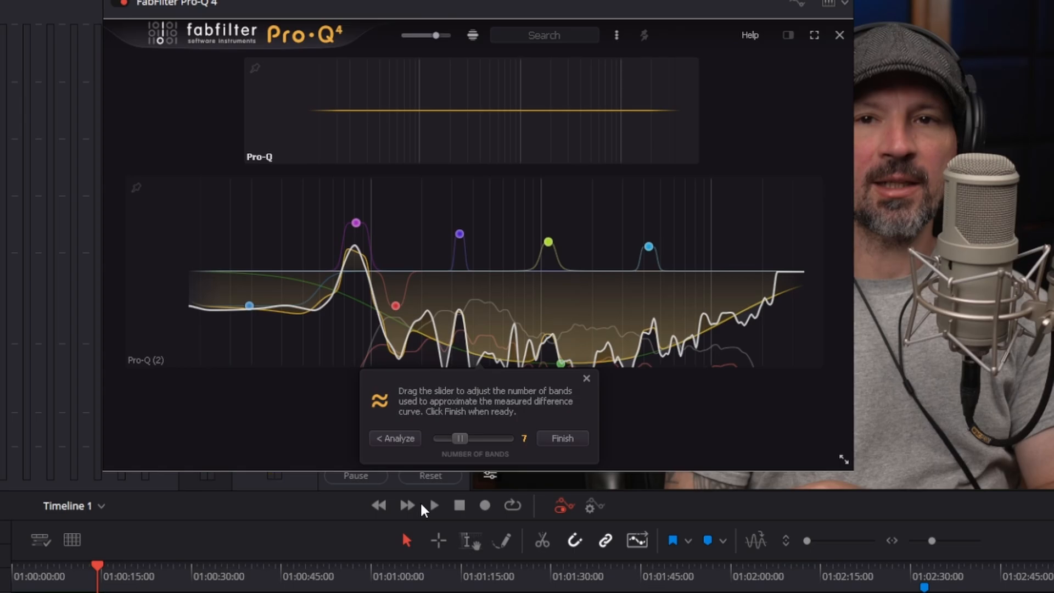
Raise the Number of Bands to 24 and finish the EQ match
left_click_drag(460, 438, 471, 438)
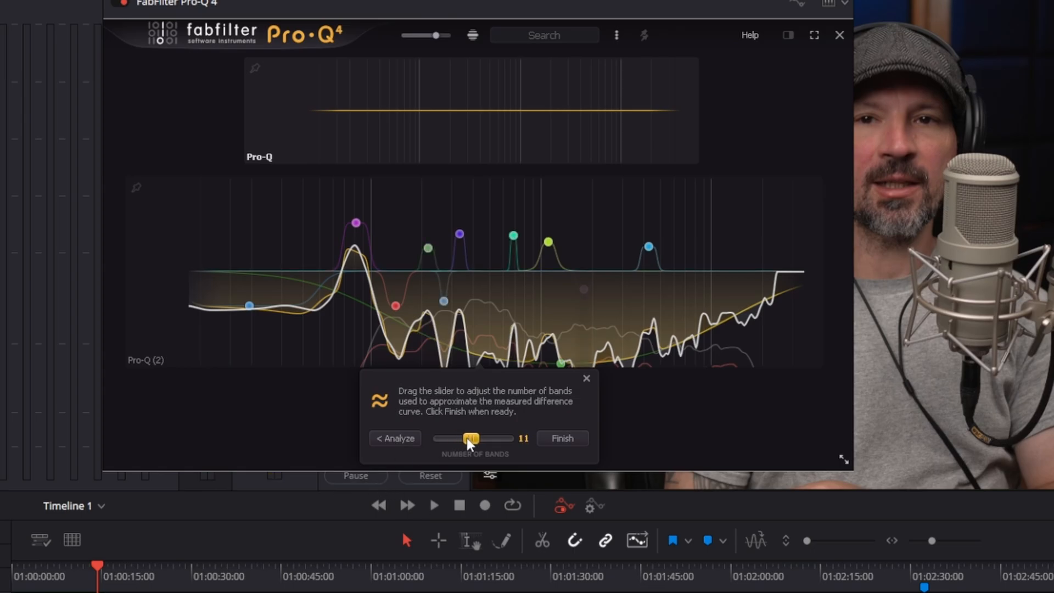
left_click_drag(471, 438, 506, 438)
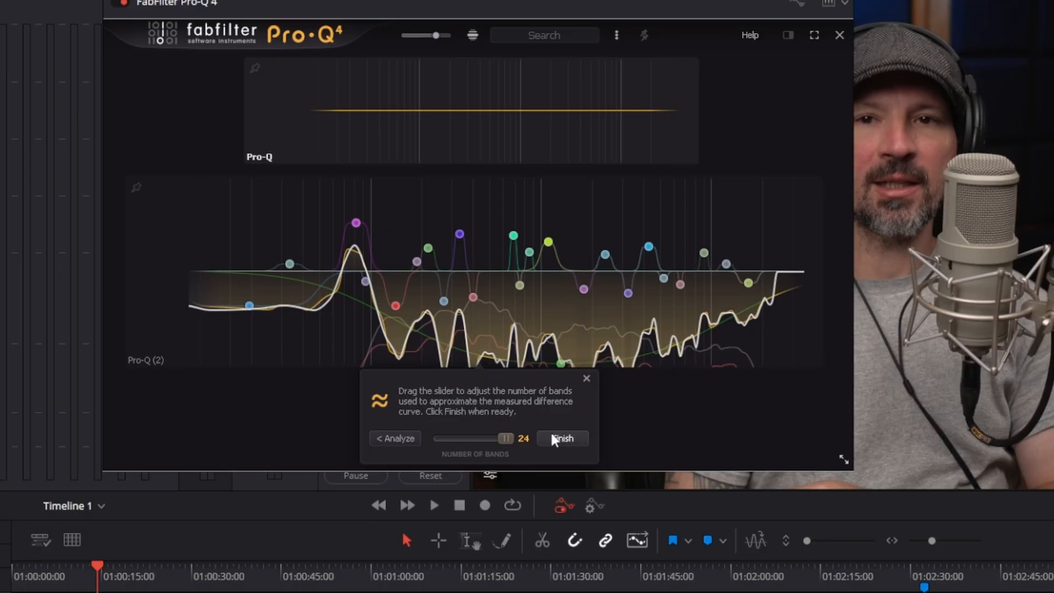
left_click(562, 438)
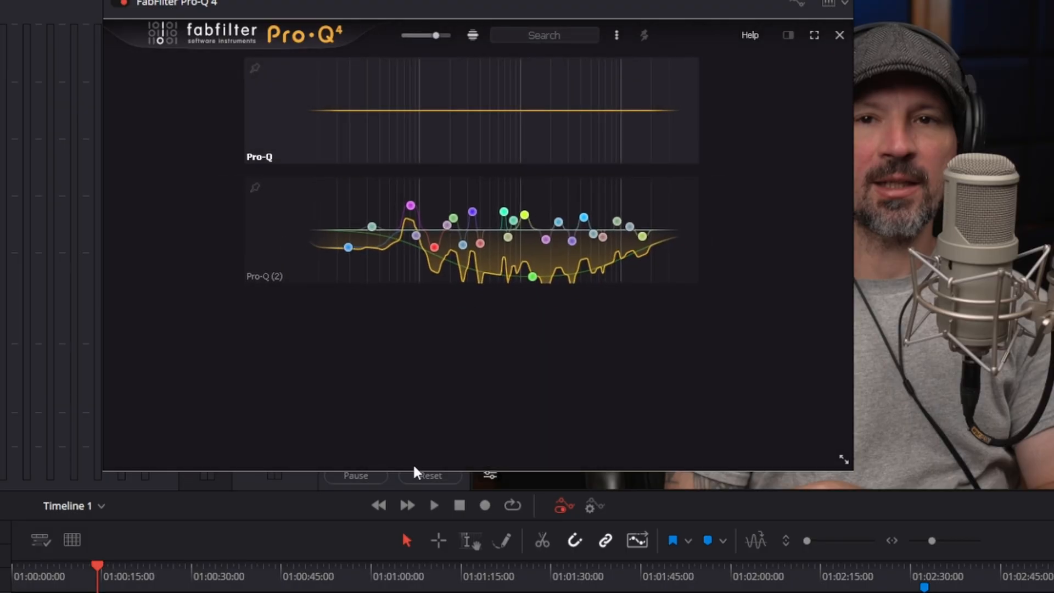
Leave the instance overview to show Audio 2's full EQ editor with the 24-band curve
left_click(501, 214)
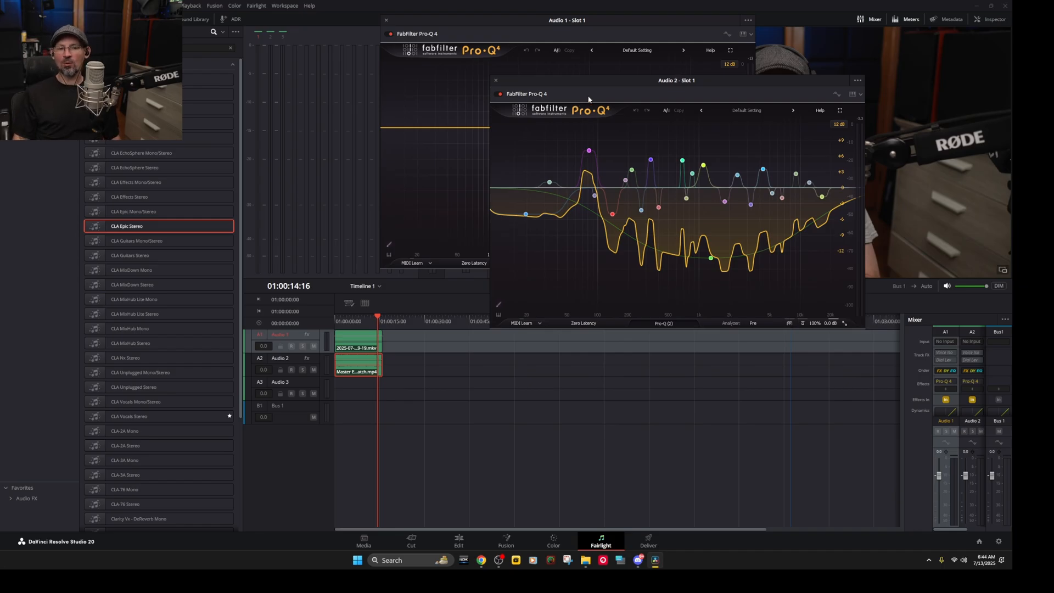
Hand-adjust the gain of a low-mid band node on Audio 2's matched curve
left_click(703, 226)
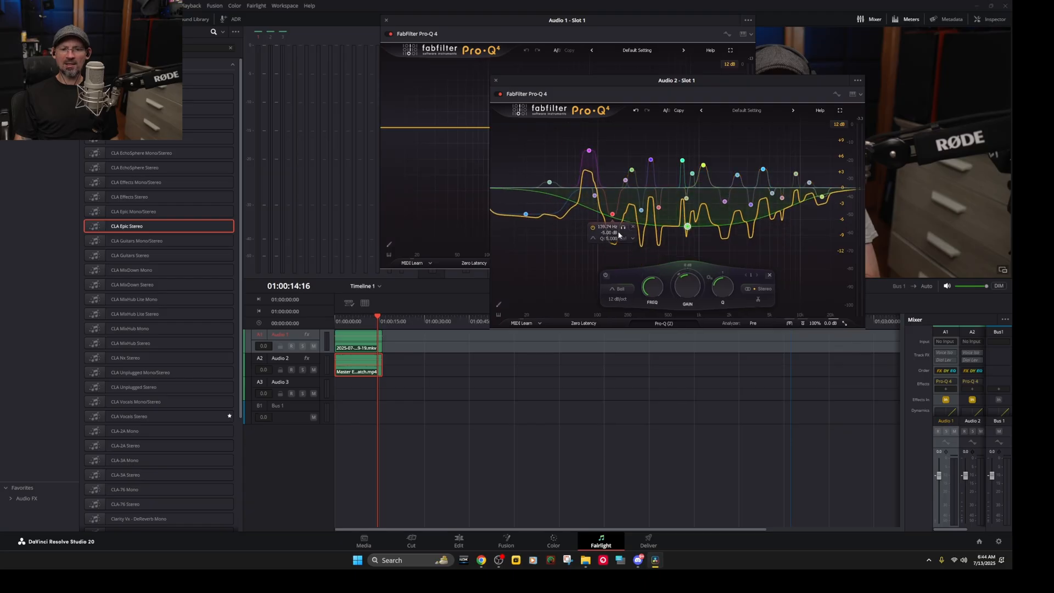
left_click_drag(658, 206, 686, 226)
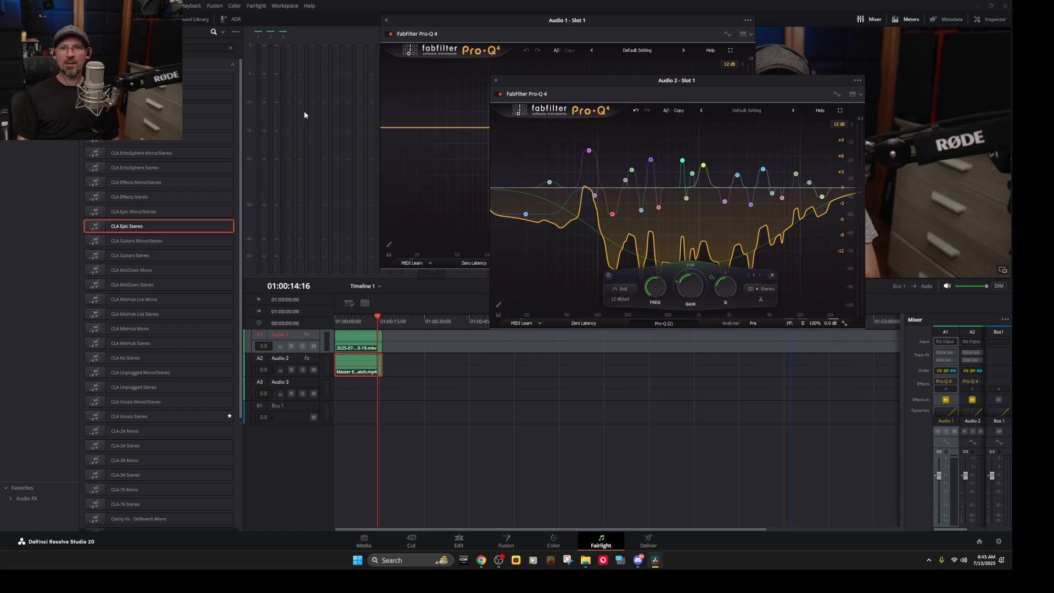
mouse_move(311, 116)
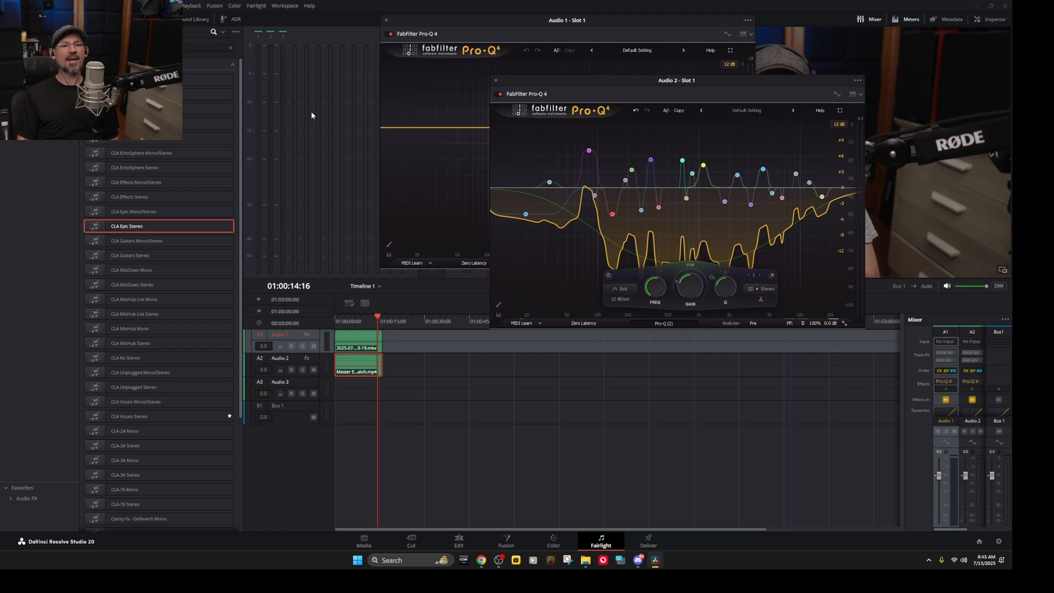